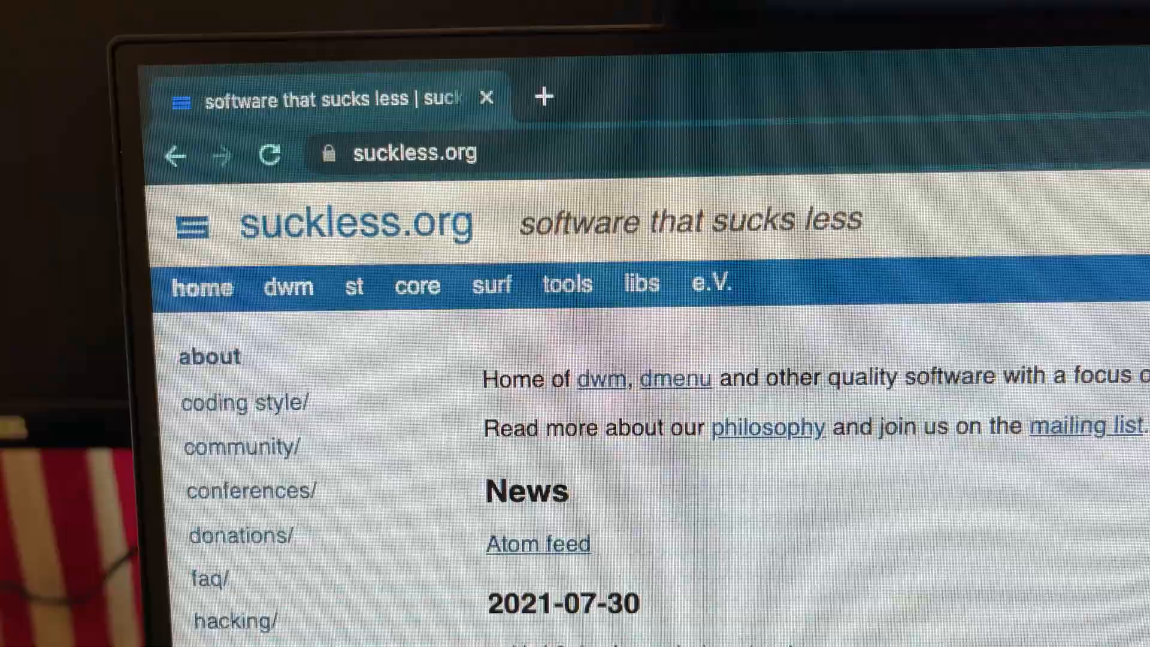
scroll(down, 3)
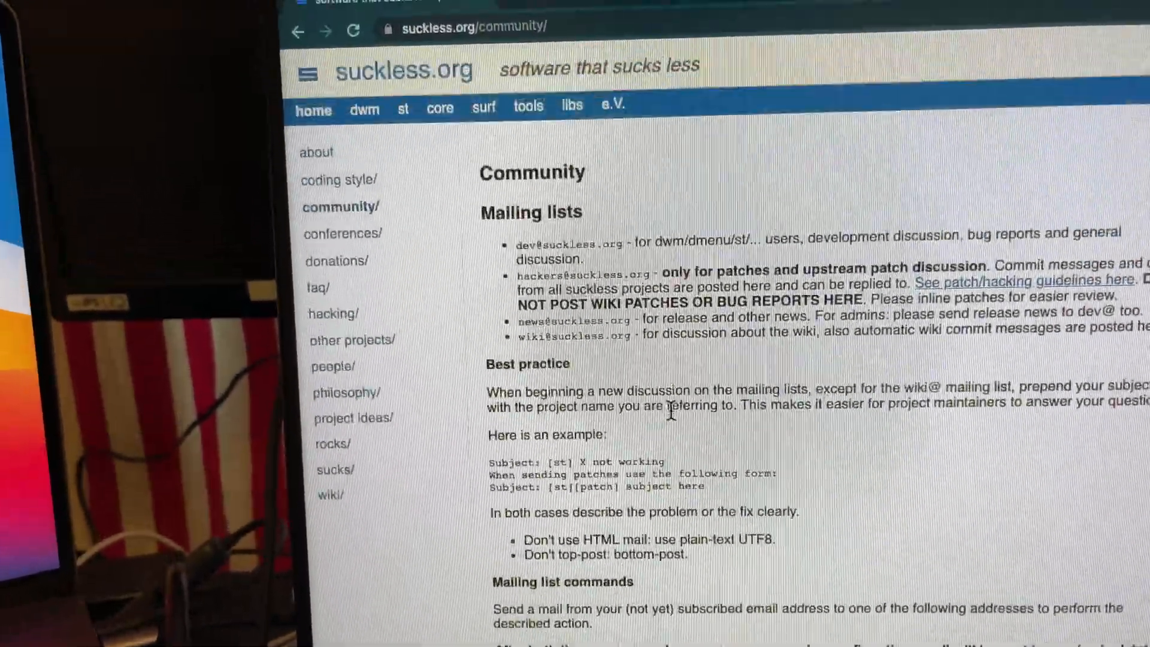
scroll(down, 3)
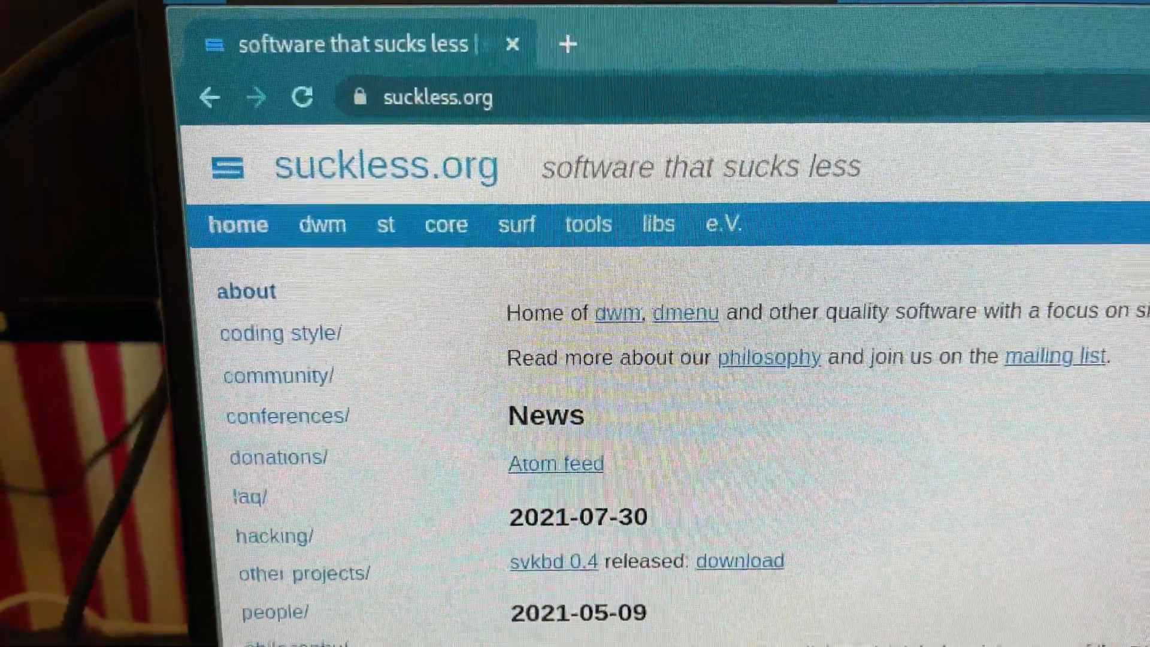
scroll(down, 3)
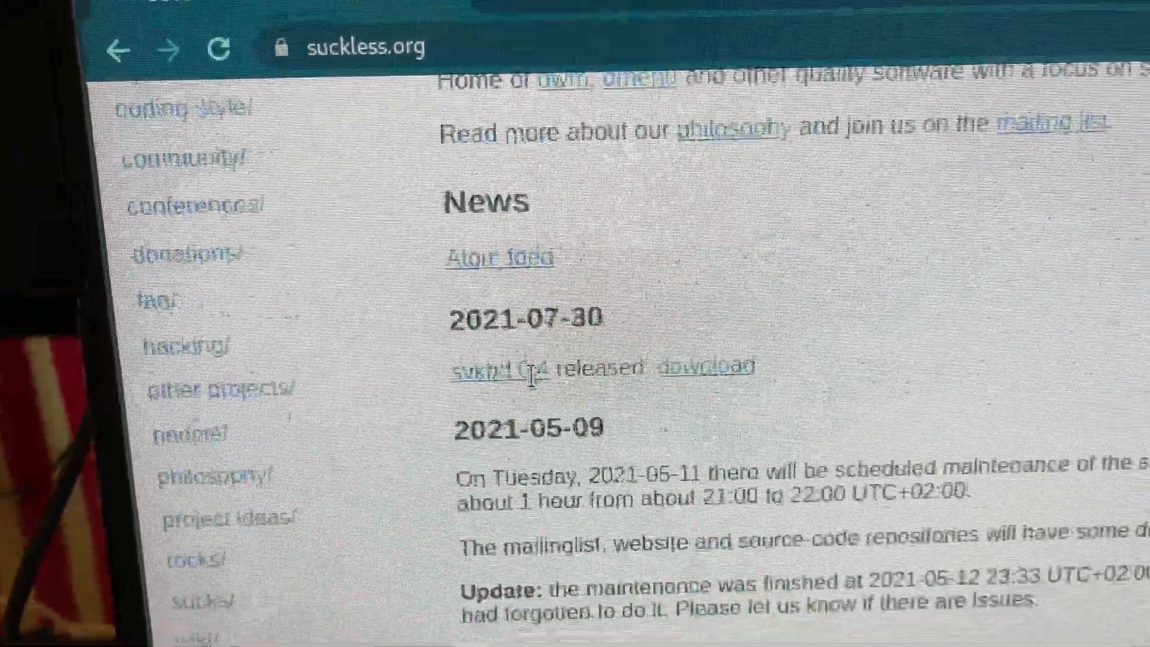
scroll(down, 3)
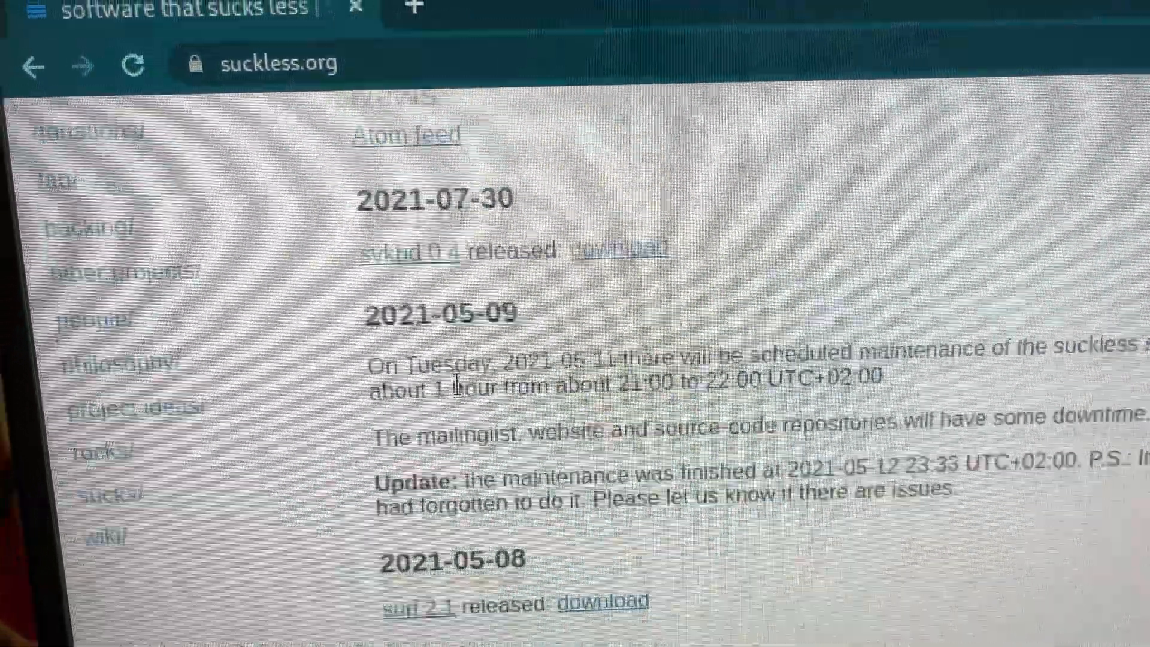